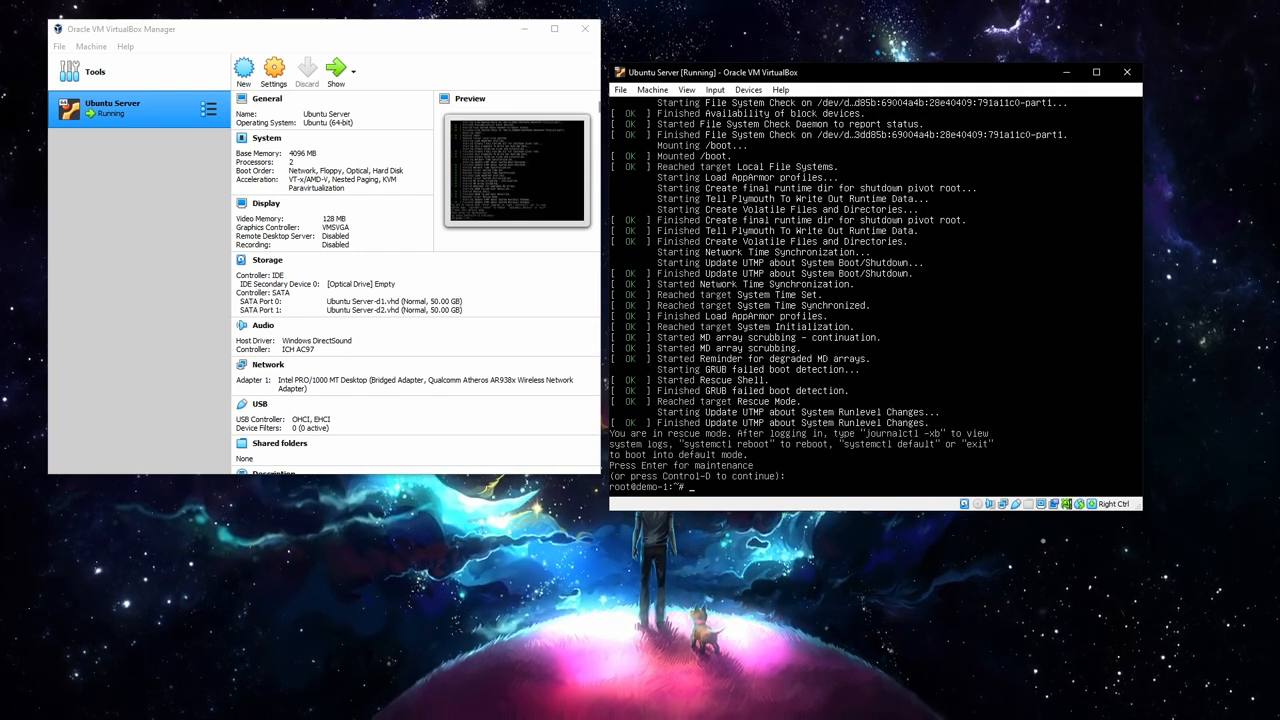
text(passw)
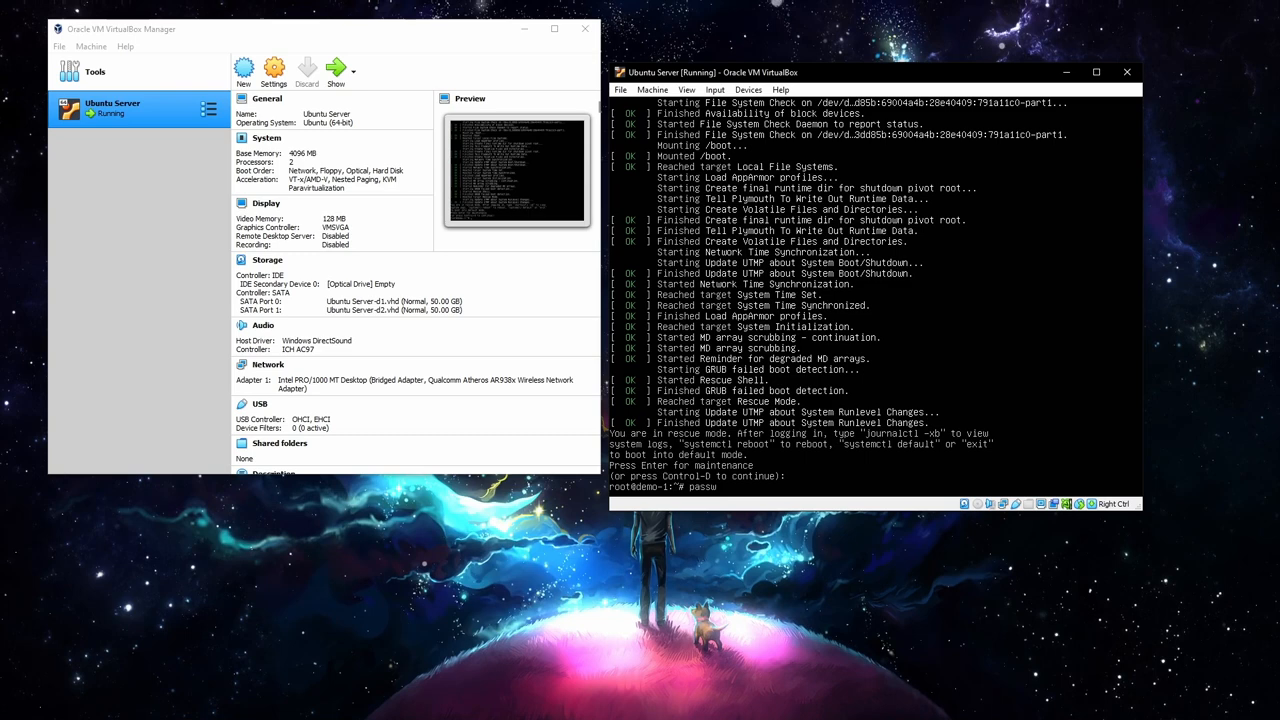
text(d)
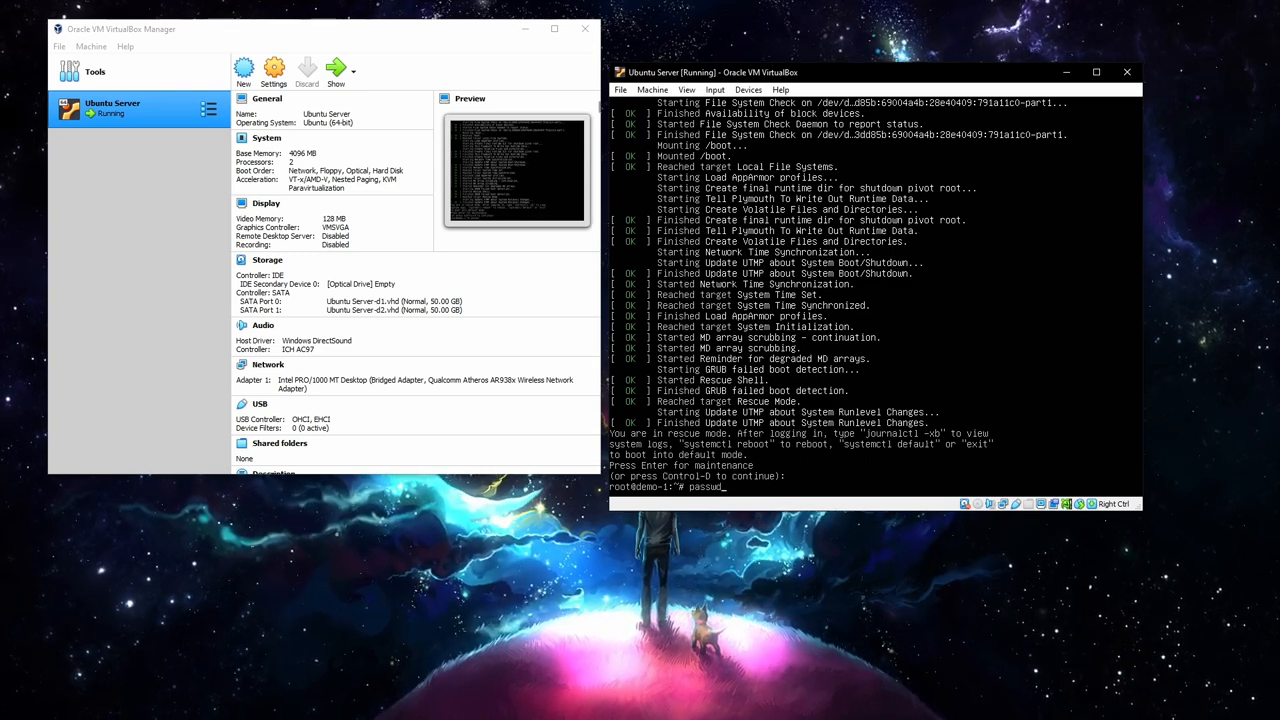